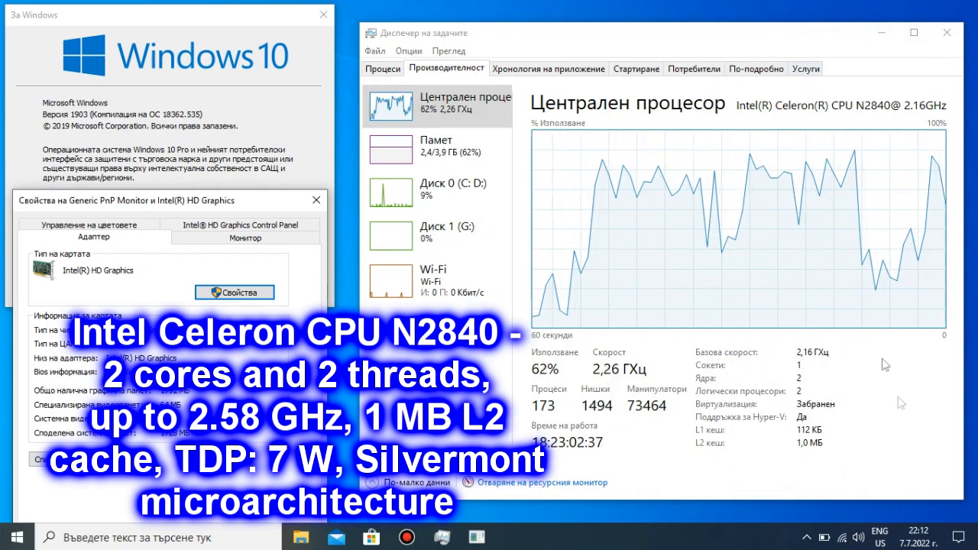
Browse to the Documents > Rockstar Games > GTA V folder.
{"action": "left_click", "coordinate": [435, 145]}
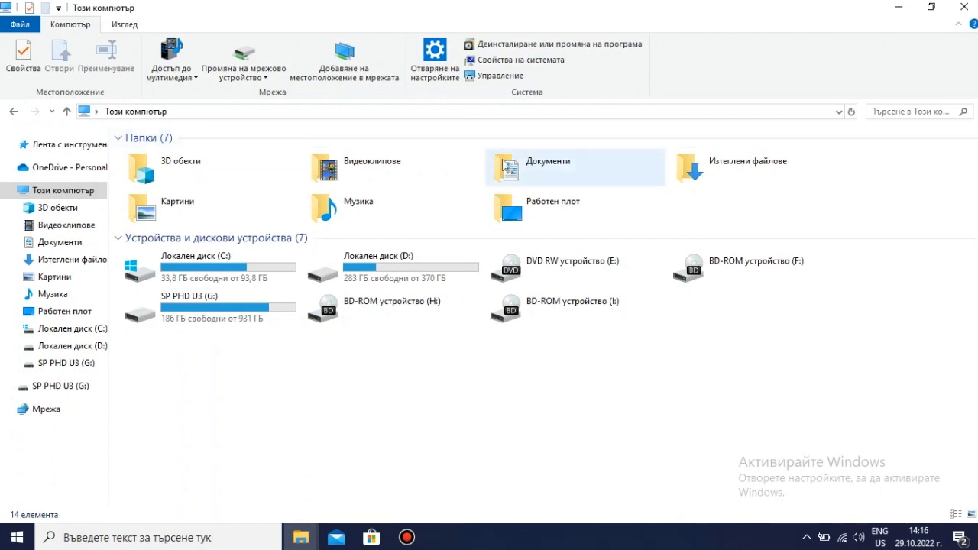
{"action": "double_click", "coordinate": [549, 166]}
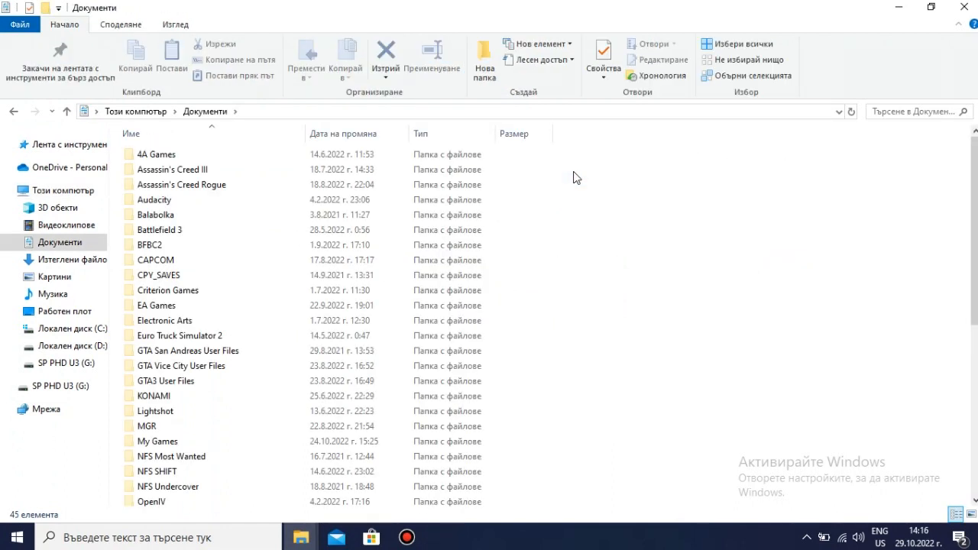
{"action": "scroll", "scroll_direction": "down", "scroll_amount": 3}
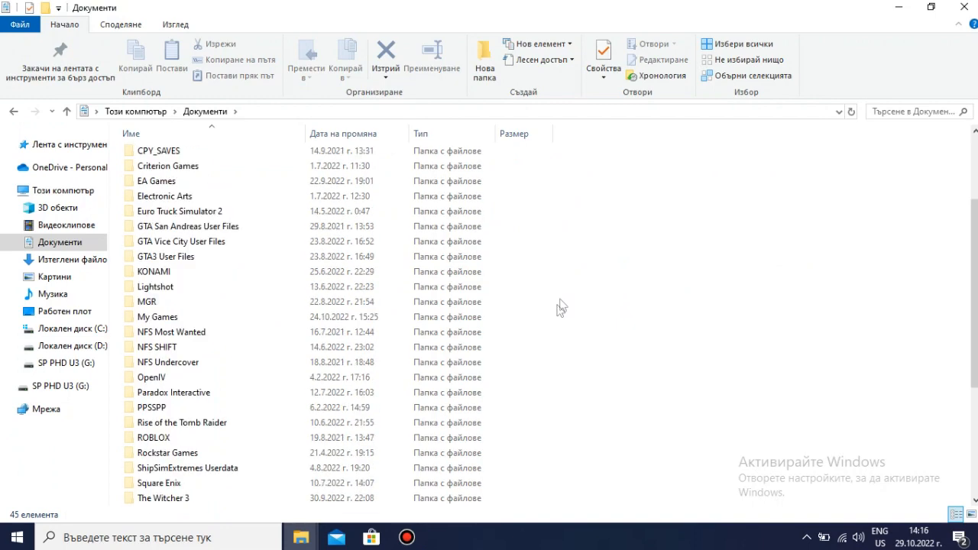
{"action": "left_click", "coordinate": [168, 452]}
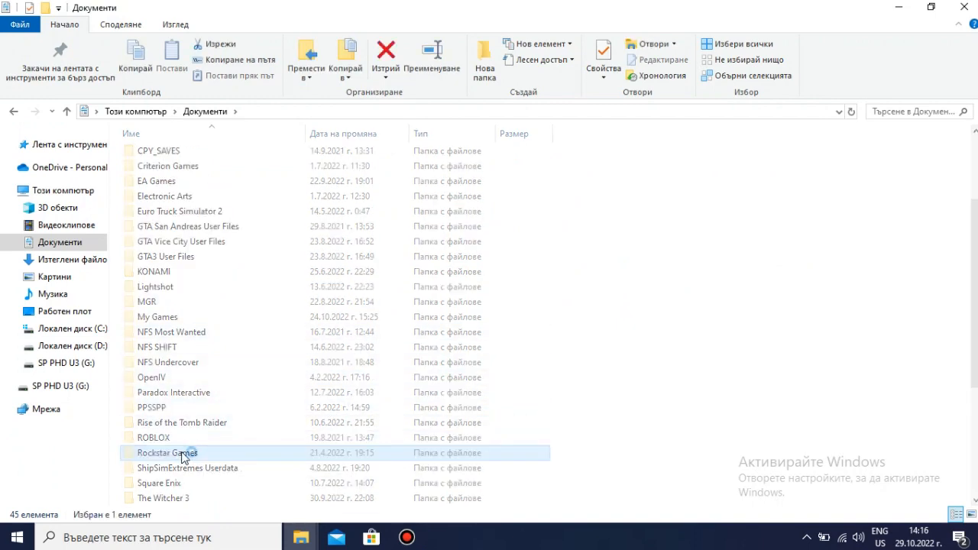
{"action": "double_click", "coordinate": [167, 452]}
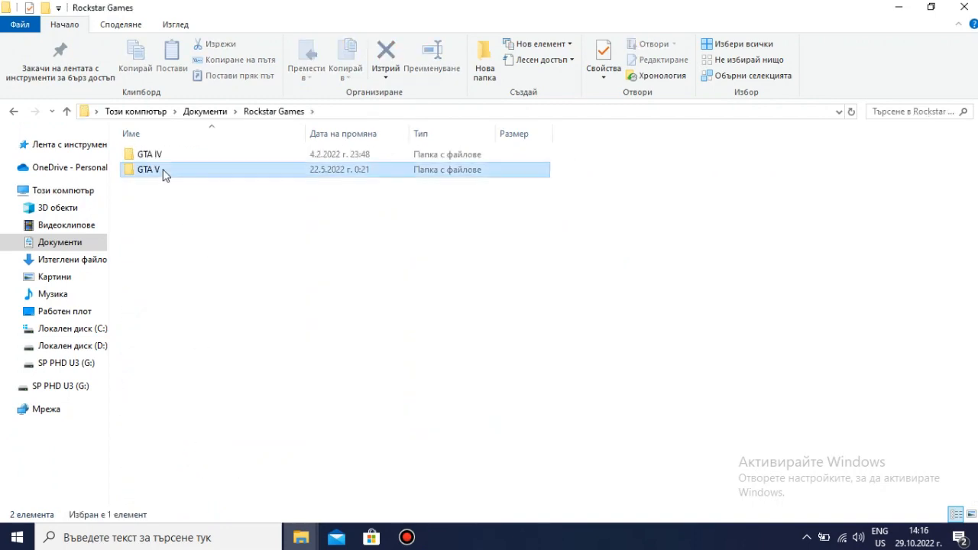
{"action": "double_click", "coordinate": [146, 169]}
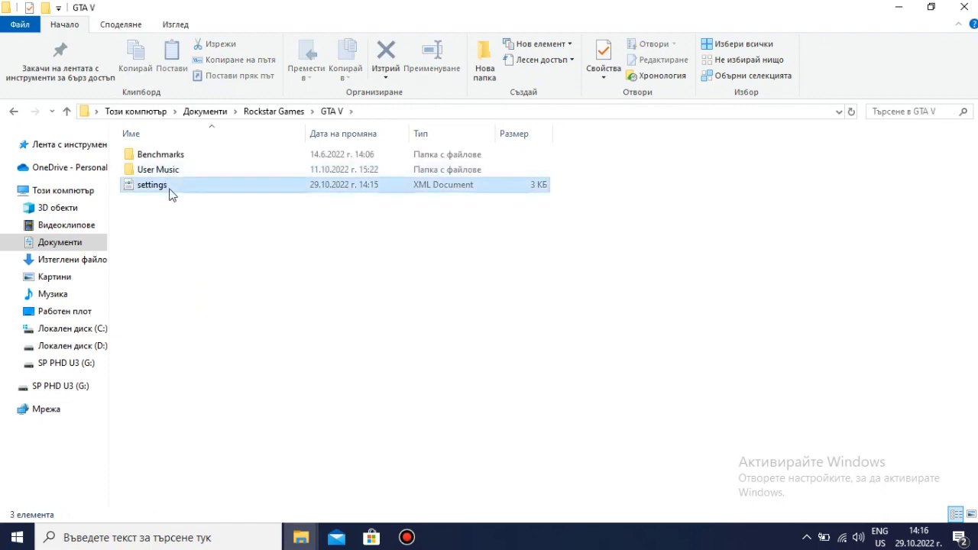
Open settings.xml in Notepad and enter 0 for the DX_Version value.
{"action": "right_click", "coordinate": [151, 185]}
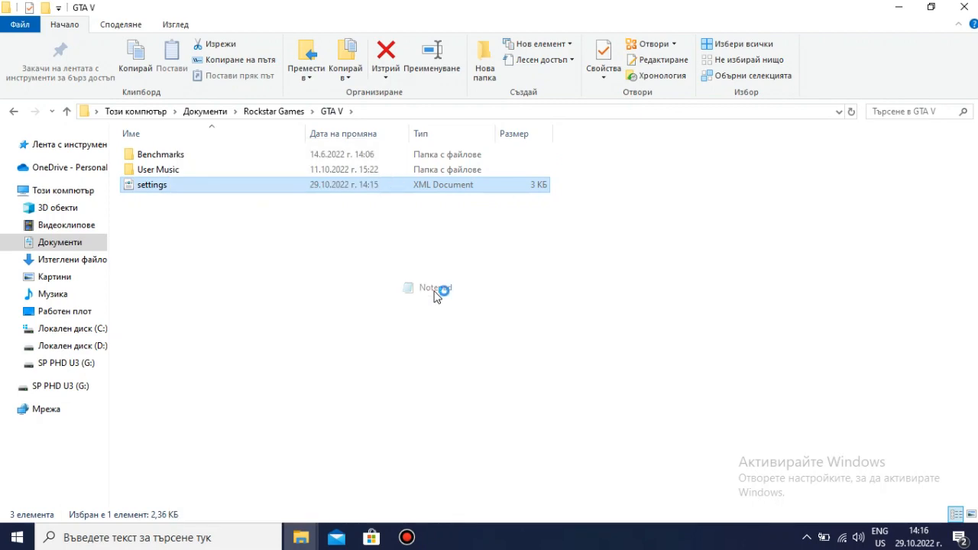
{"action": "double_click", "coordinate": [151, 184]}
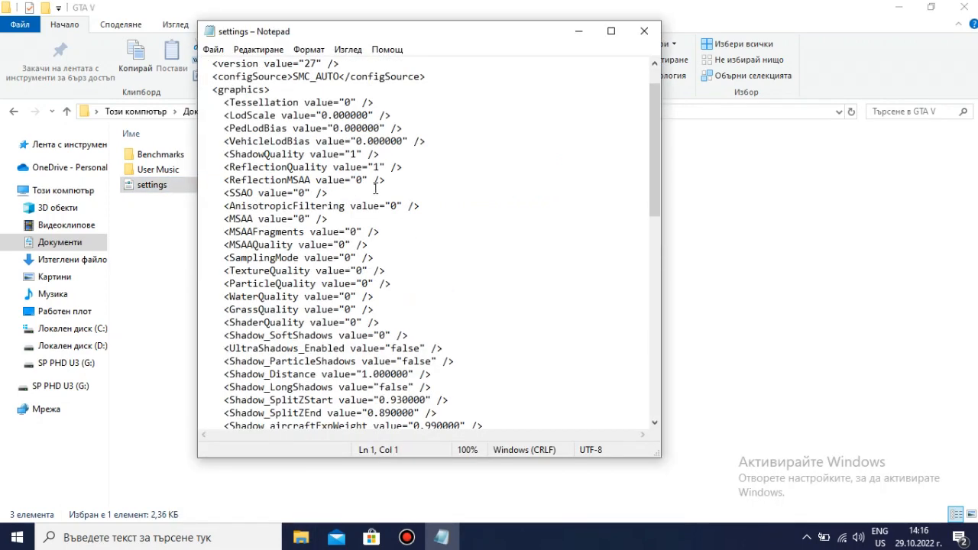
{"action": "scroll", "scroll_direction": "down", "scroll_amount": 3}
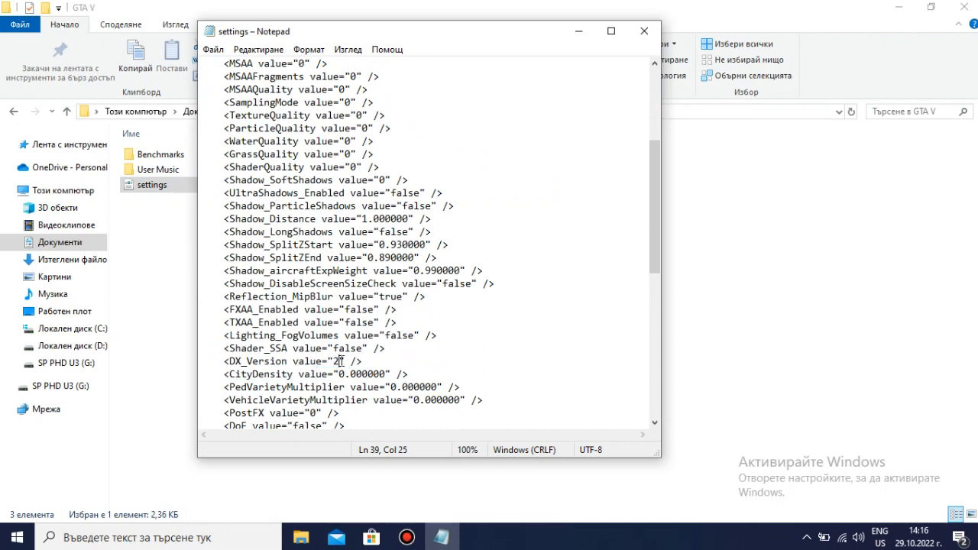
{"action": "type", "text": "0"}
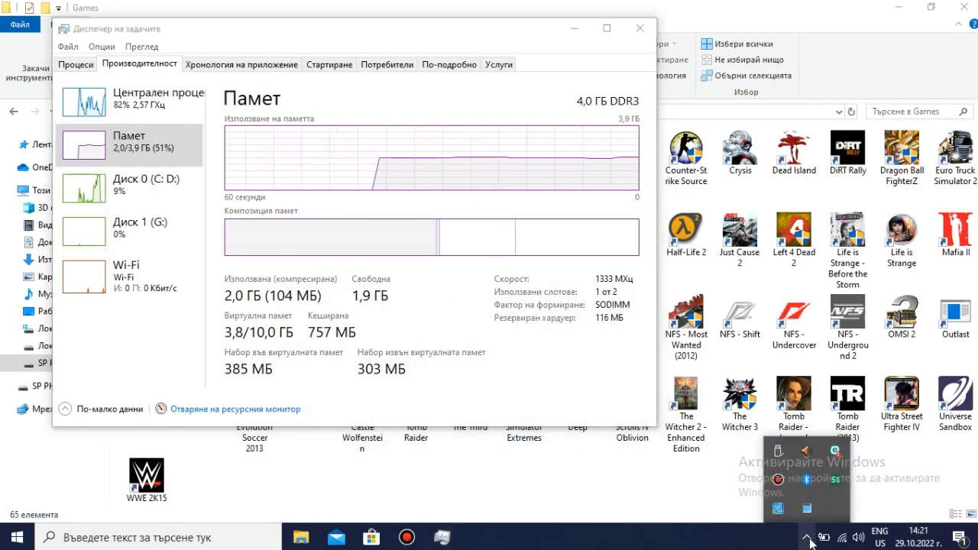
{"action": "left_click", "coordinate": [476, 538]}
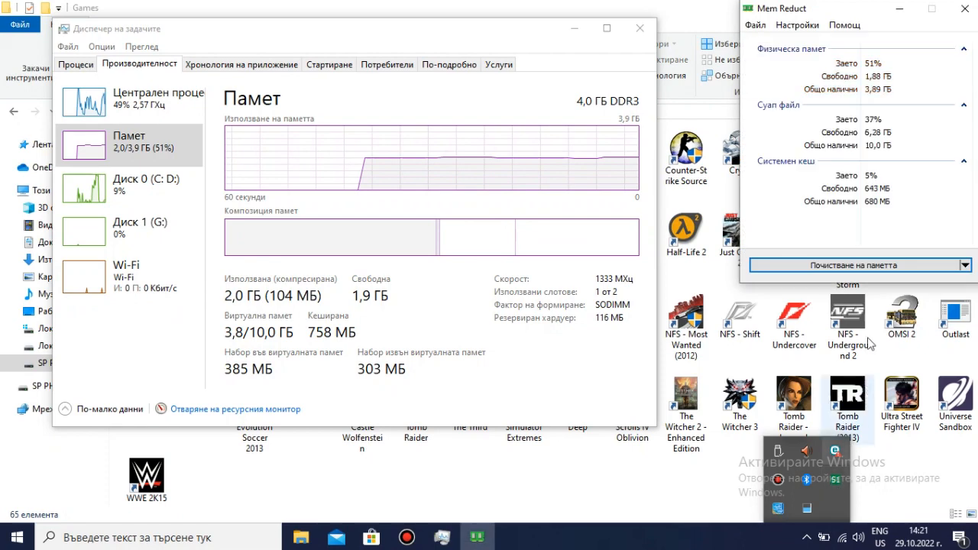
{"action": "left_click", "coordinate": [853, 265]}
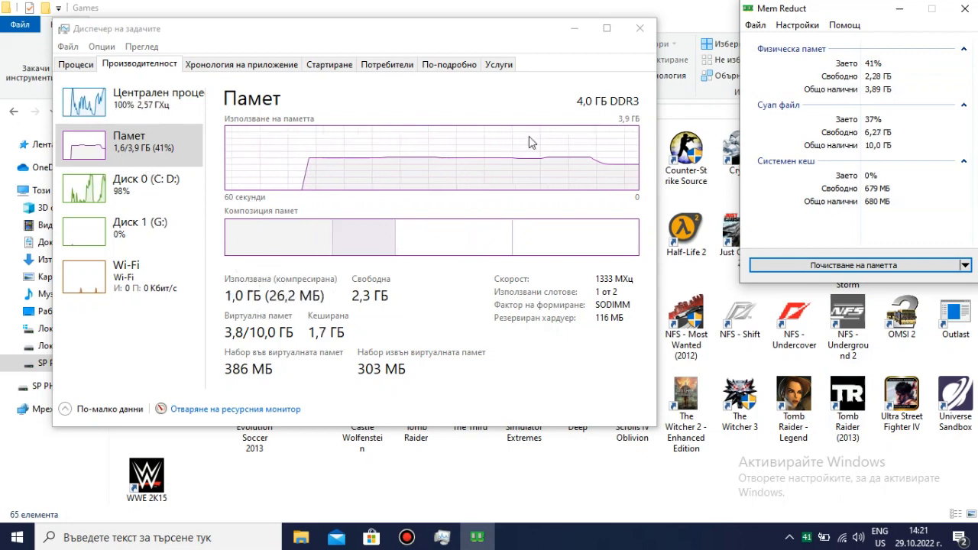
{"action": "left_click", "coordinate": [854, 266]}
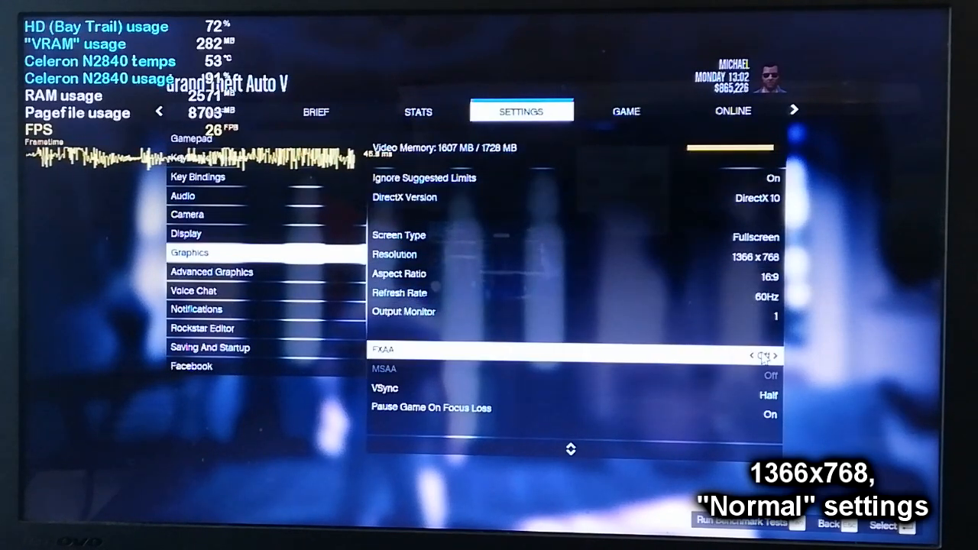
{"action": "scroll", "scroll_direction": "down", "scroll_amount": 3}
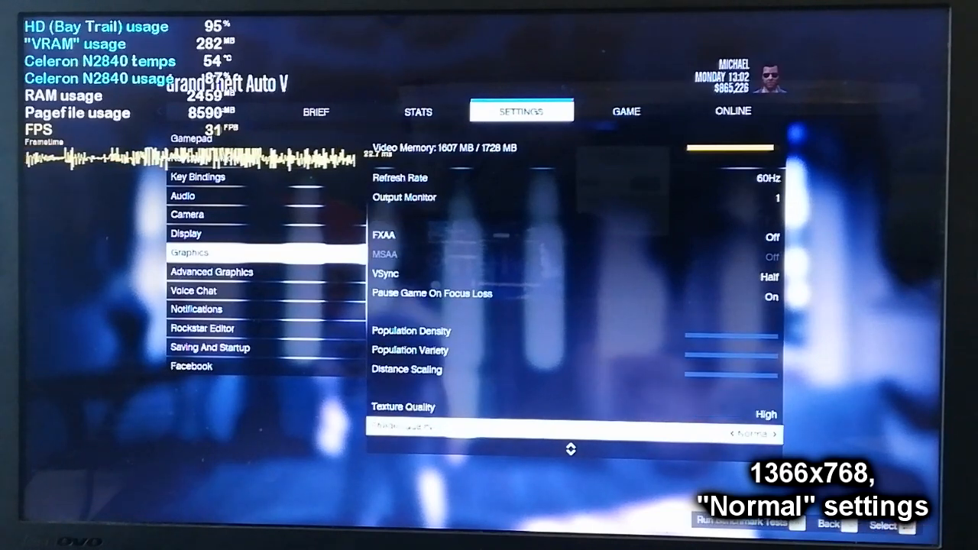
{"action": "scroll", "scroll_direction": "down", "scroll_amount": 3}
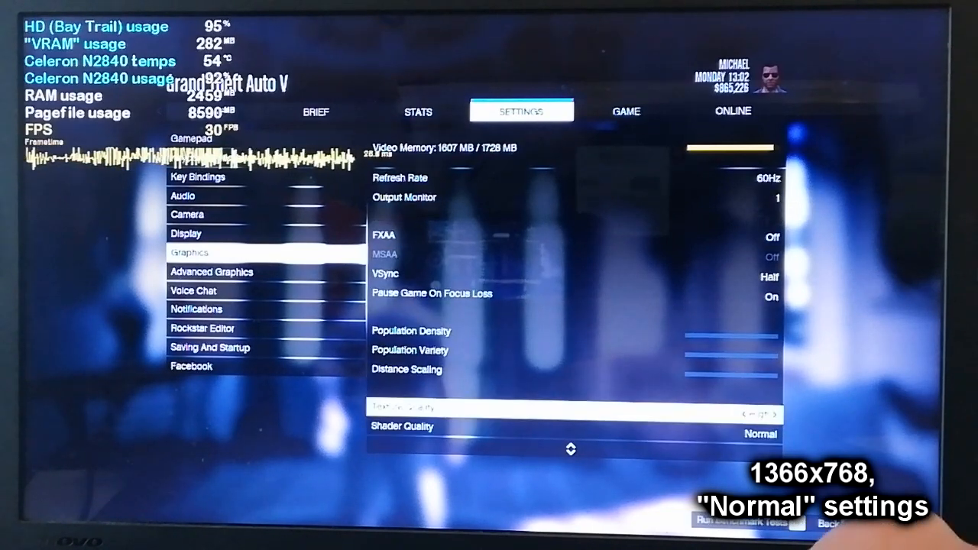
{"action": "scroll", "scroll_direction": "down", "scroll_amount": 3}
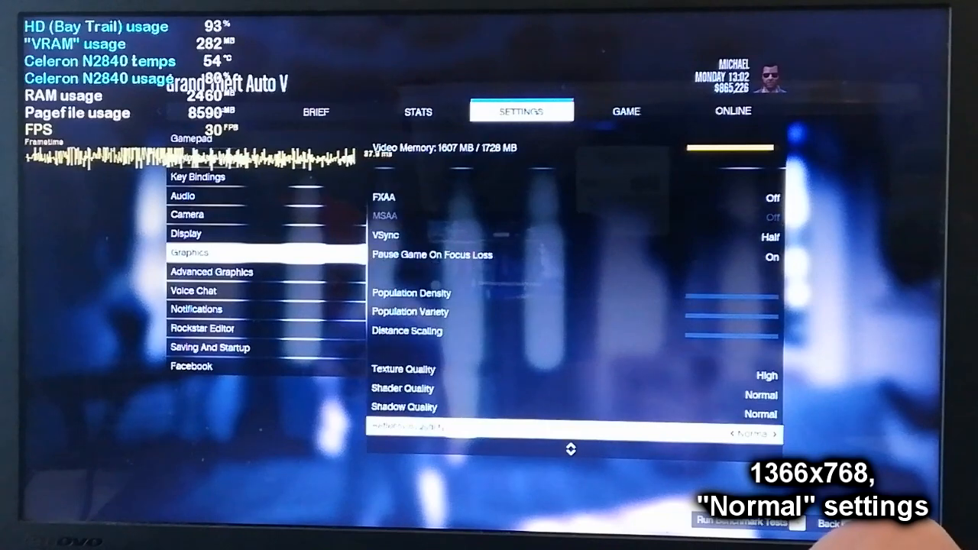
{"action": "scroll", "scroll_direction": "down", "scroll_amount": 3}
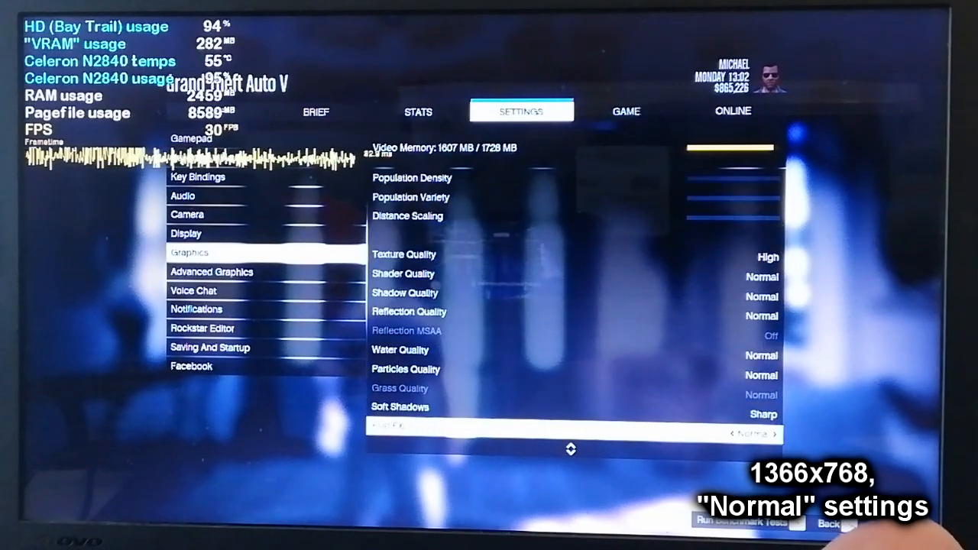
{"action": "scroll", "scroll_direction": "down", "scroll_amount": 3}
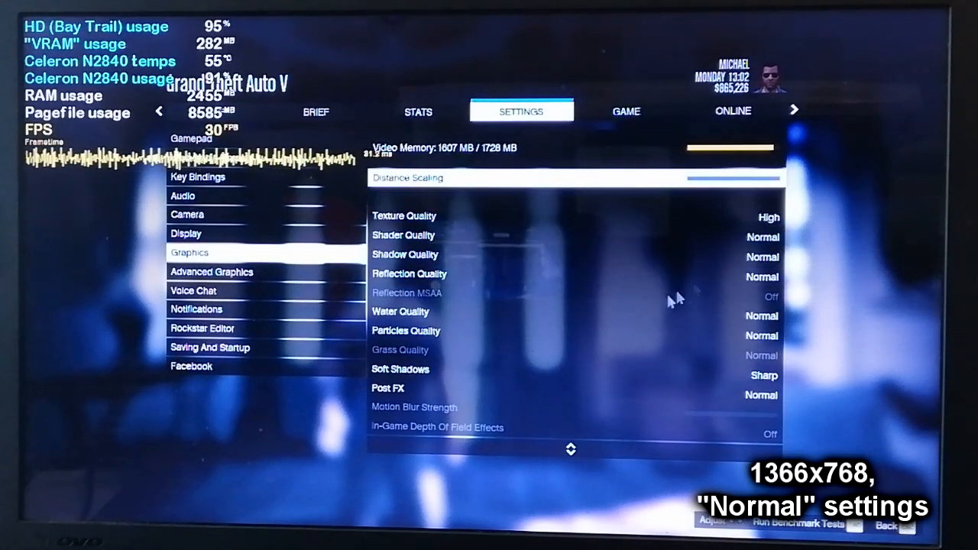
{"action": "left_click", "coordinate": [211, 271]}
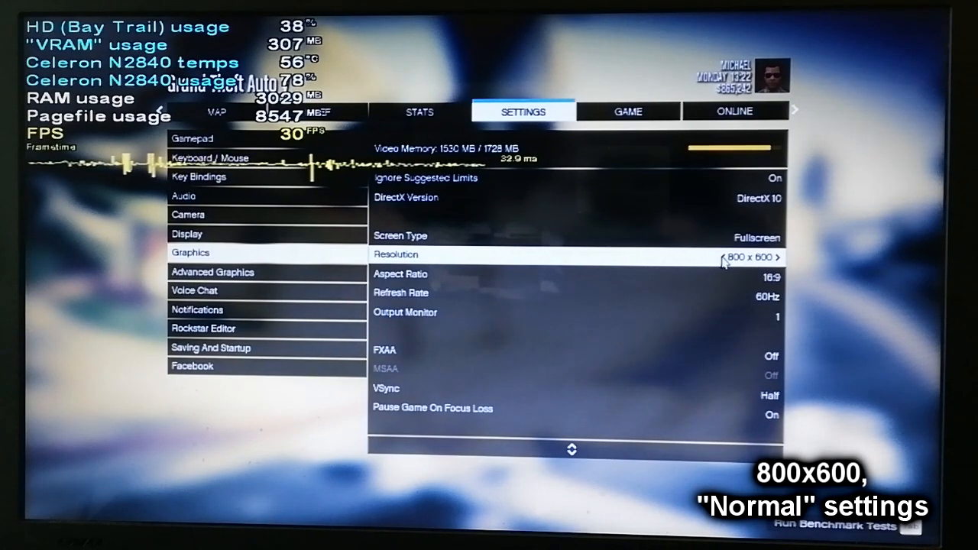
Select 800 x 600 on the Resolution option in Graphics settings.
{"action": "left_click", "coordinate": [212, 273]}
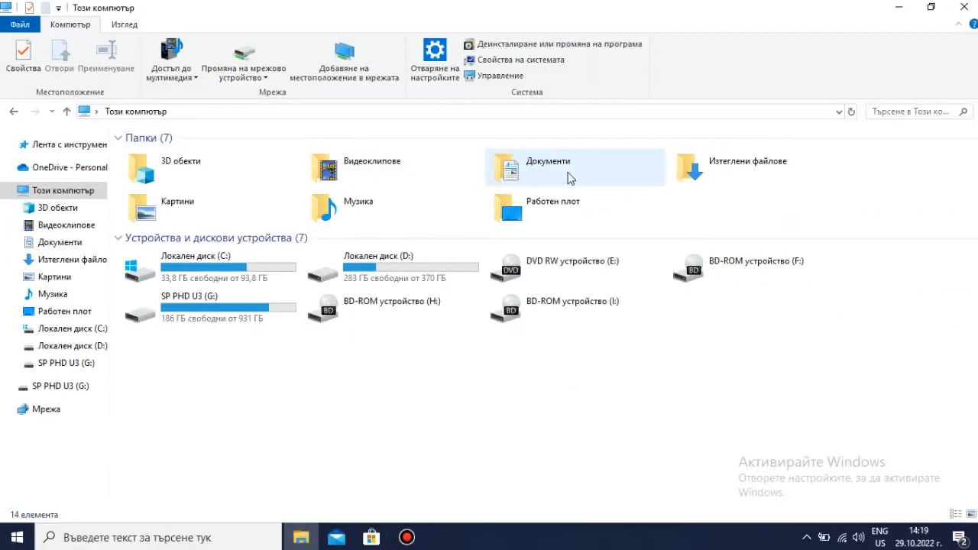
Open settings.xml from Documents > Rockstar Games > GTA V in Notepad.
{"action": "double_click", "coordinate": [548, 167]}
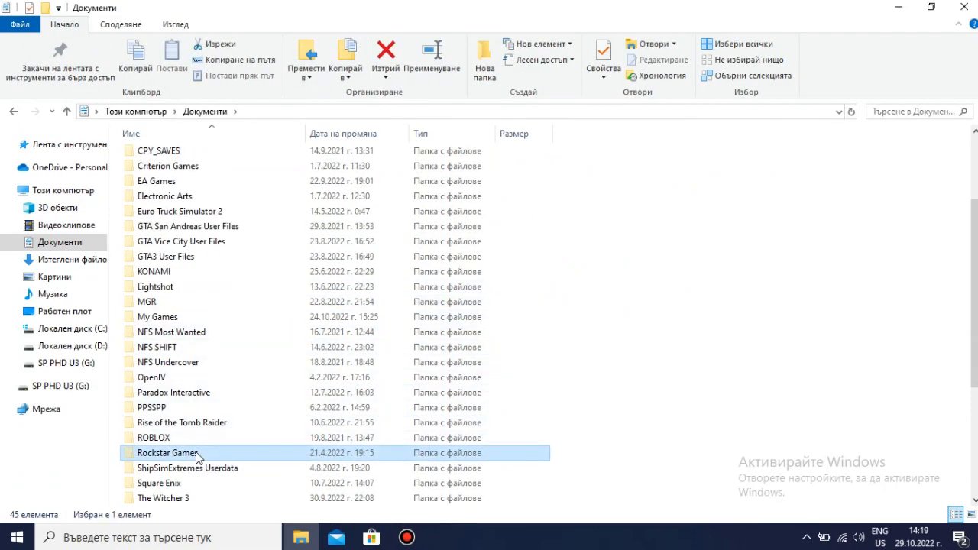
{"action": "double_click", "coordinate": [168, 453]}
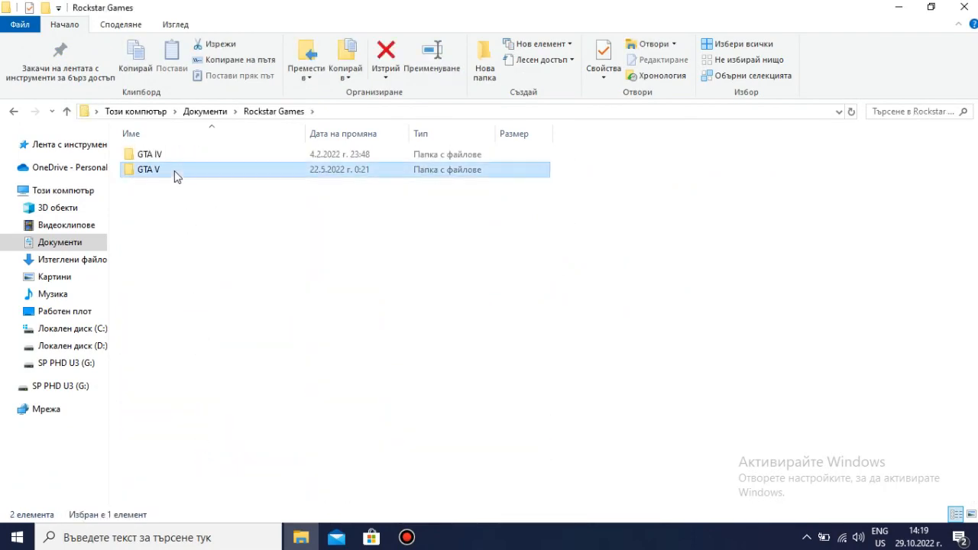
{"action": "double_click", "coordinate": [152, 184]}
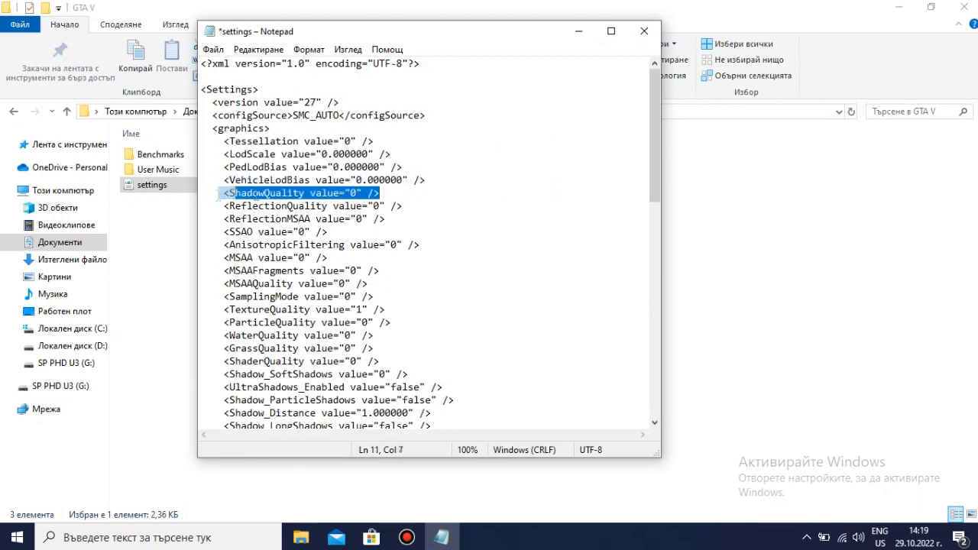
{"action": "left_click", "coordinate": [379, 192]}
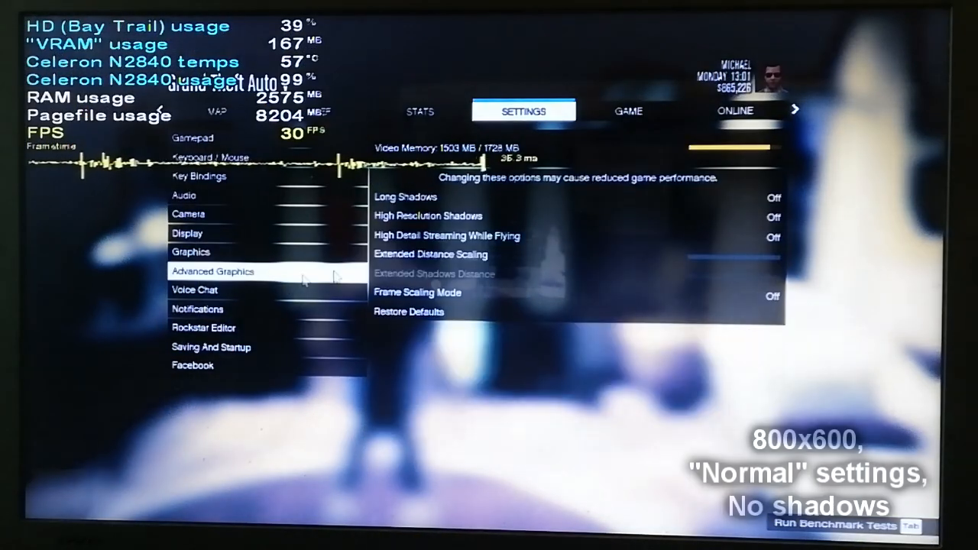
Switch from Advanced Graphics to the Graphics page to review 800 x 600 fullscreen, DirectX 10.
{"action": "key", "text": "Down"}
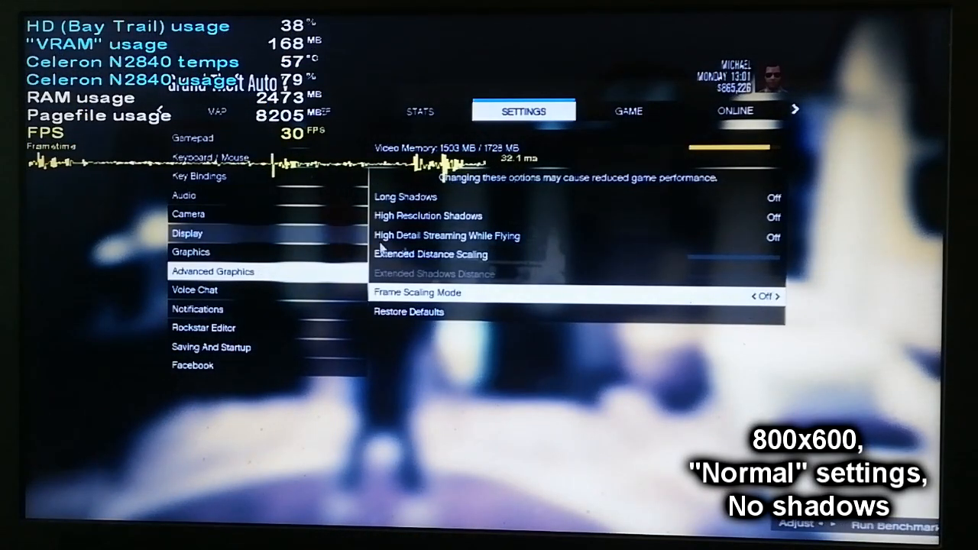
{"action": "left_click", "coordinate": [192, 252]}
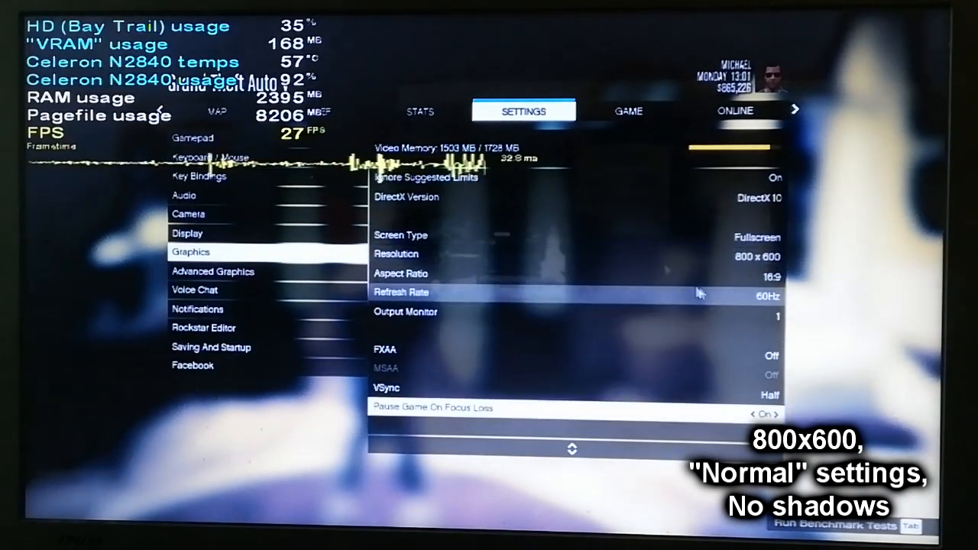
{"action": "scroll", "scroll_direction": "down", "scroll_amount": 3}
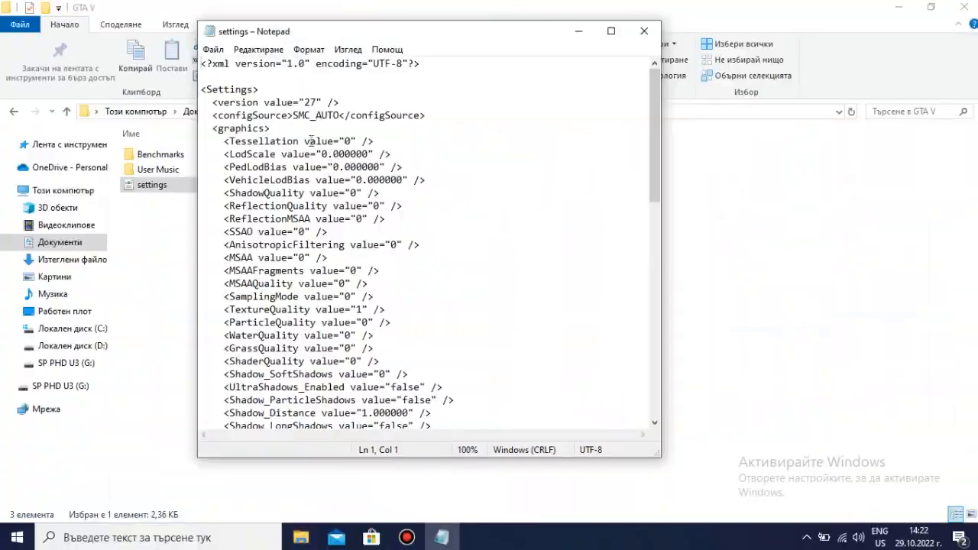
Scroll down settings.xml and type false as the Reflection_MipBlur value.
{"action": "left_click_drag", "start_coordinate": [305, 141], "coordinate": [373, 142]}
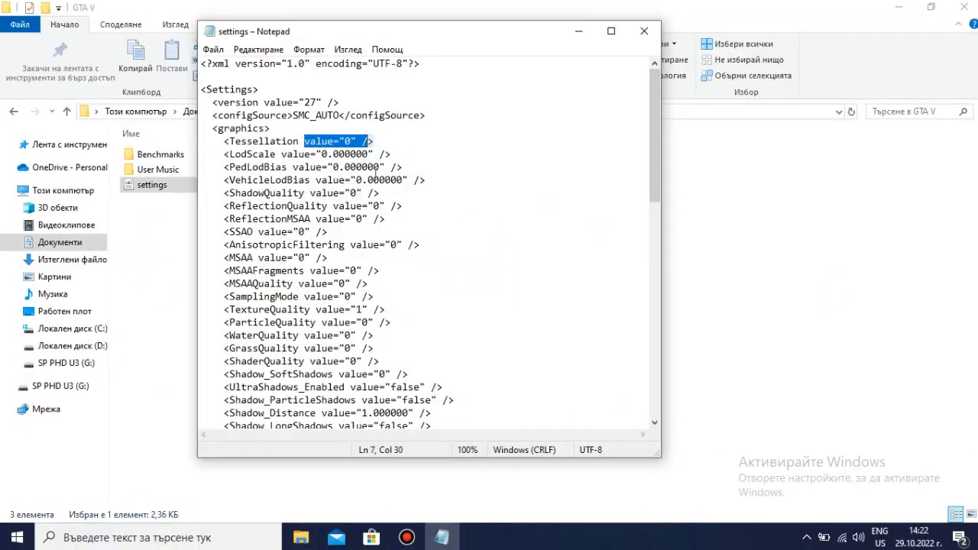
{"action": "left_click", "coordinate": [398, 179]}
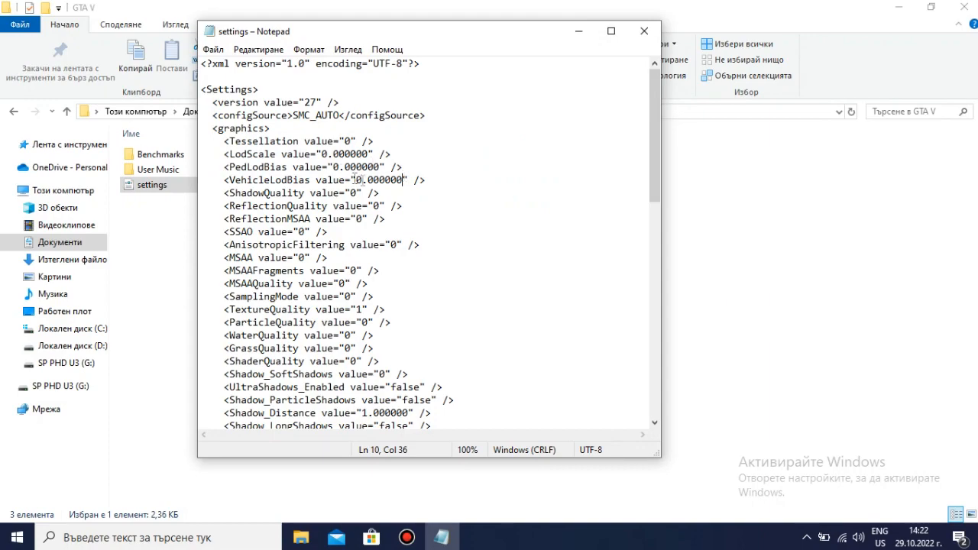
{"action": "scroll", "scroll_direction": "down", "scroll_amount": 3}
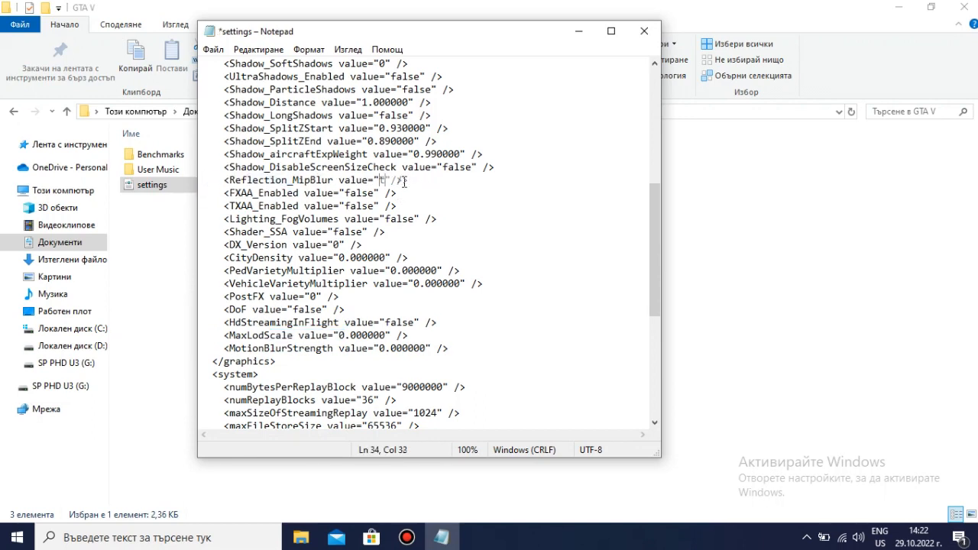
{"action": "type", "text": "false"}
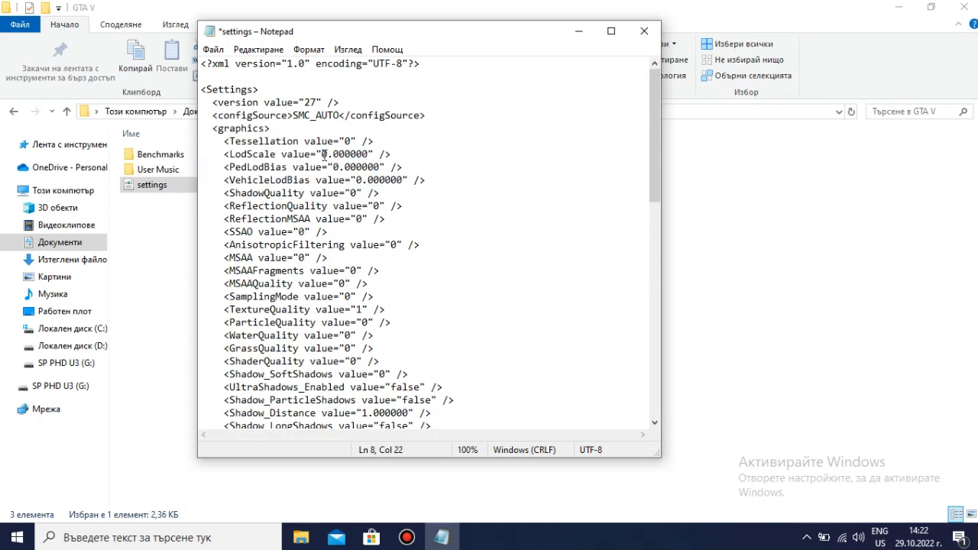
Insert minus signs making LodScale, PedLodBias and VehicleLodBias -0.400000.
{"action": "type", "text": "-"}
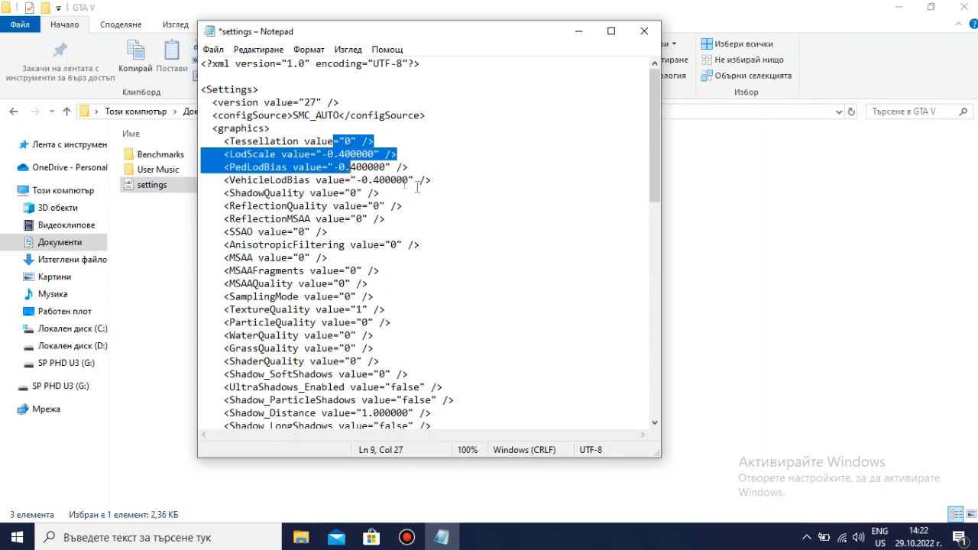
{"action": "scroll", "scroll_direction": "down", "scroll_amount": 3}
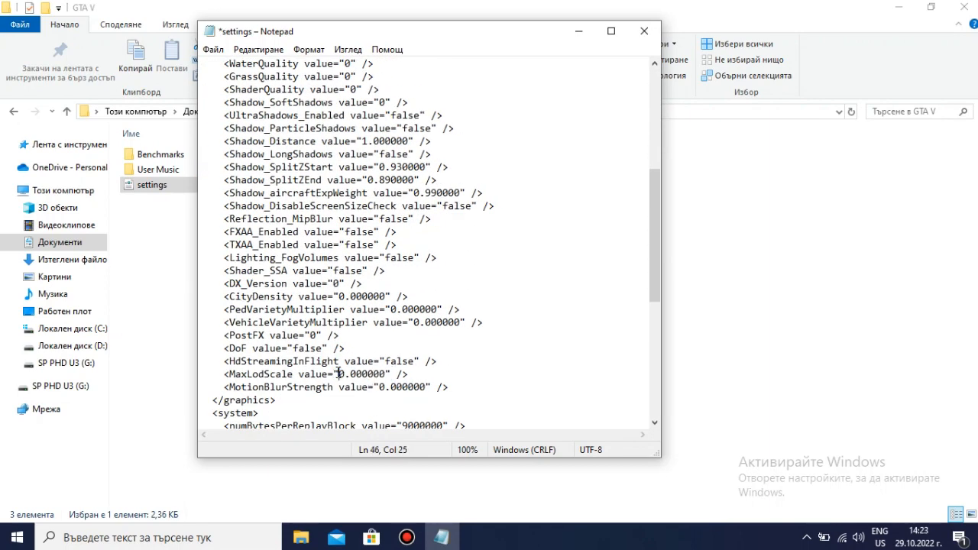
{"action": "type", "text": "-"}
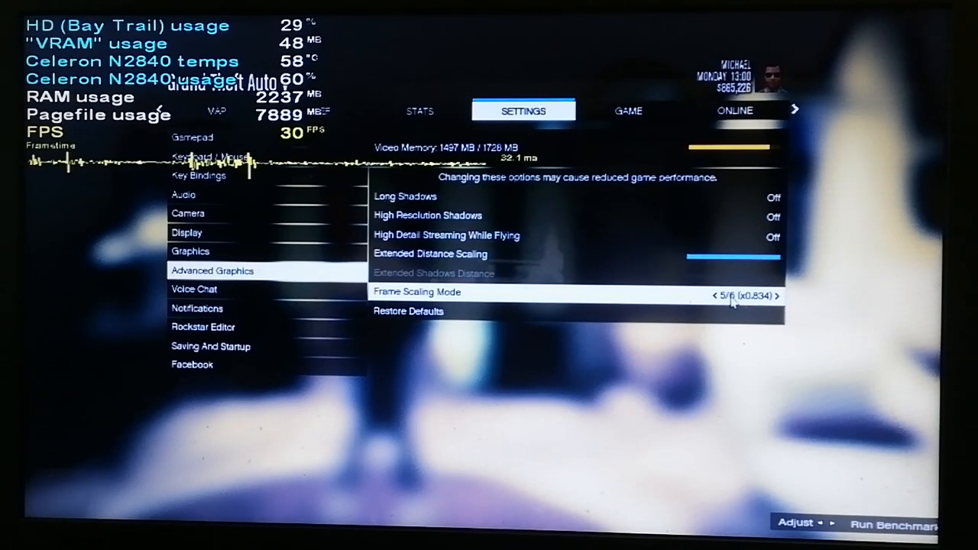
{"action": "mouse_move", "coordinate": [684, 304]}
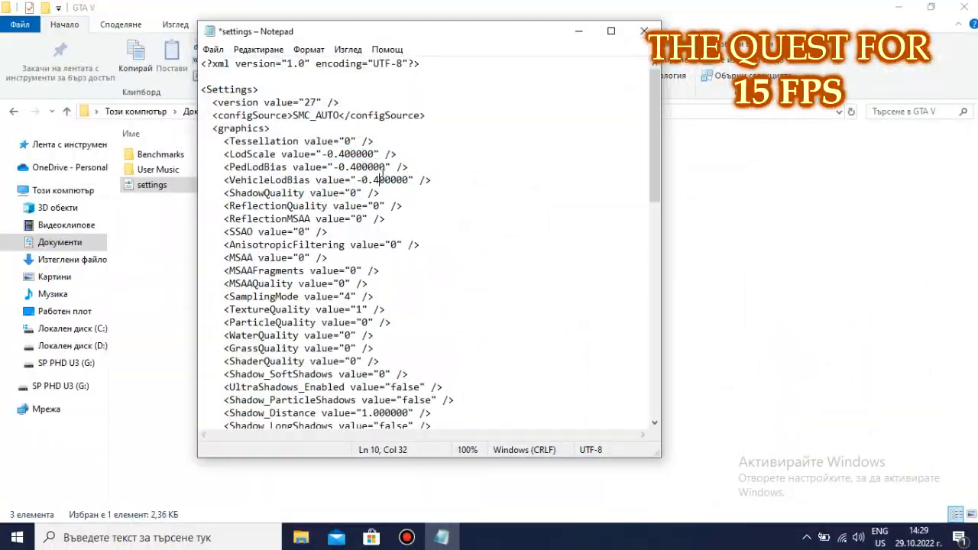
Scroll settings.xml to the LodScale, PedLodBias and VehicleLodBias values.
{"action": "scroll", "scroll_direction": "down", "scroll_amount": 3}
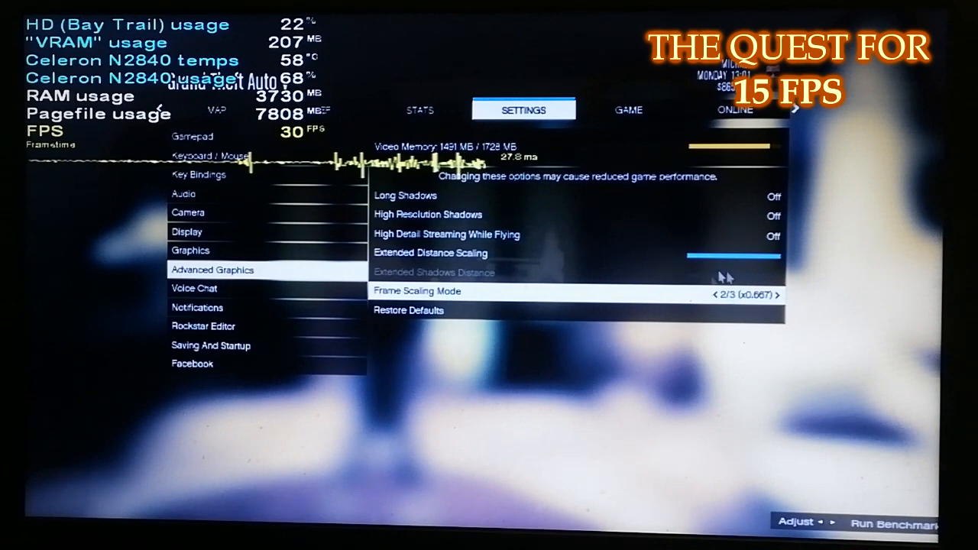
{"action": "mouse_move", "coordinate": [755, 285]}
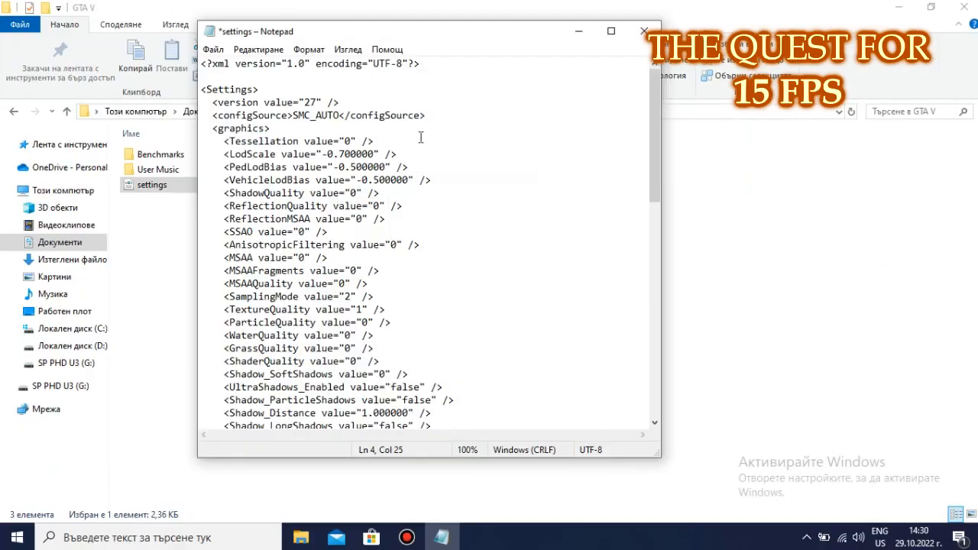
Select the LodScale, PedLodBias and VehicleLodBias lines in settings.xml.
{"action": "left_click_drag", "start_coordinate": [224, 153], "coordinate": [372, 179]}
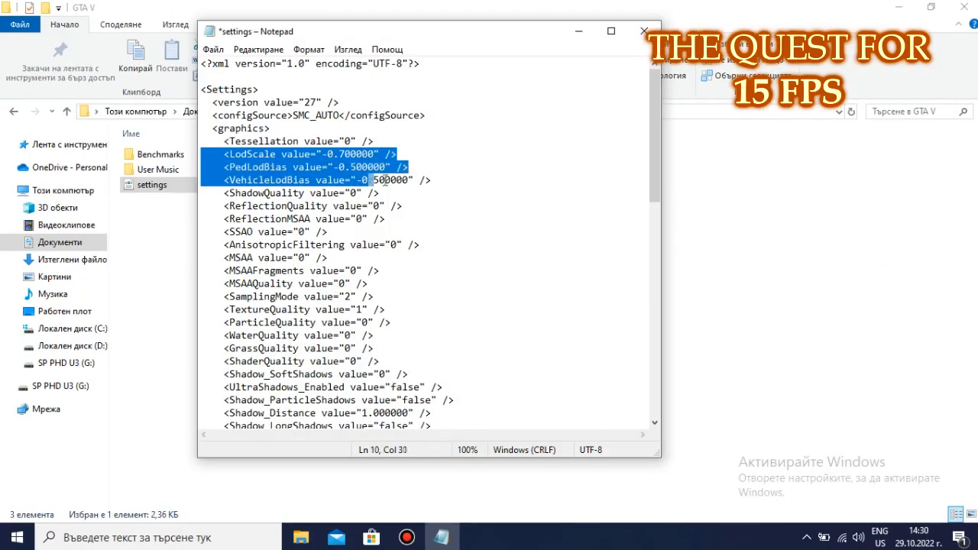
{"action": "scroll", "scroll_direction": "down", "scroll_amount": 3}
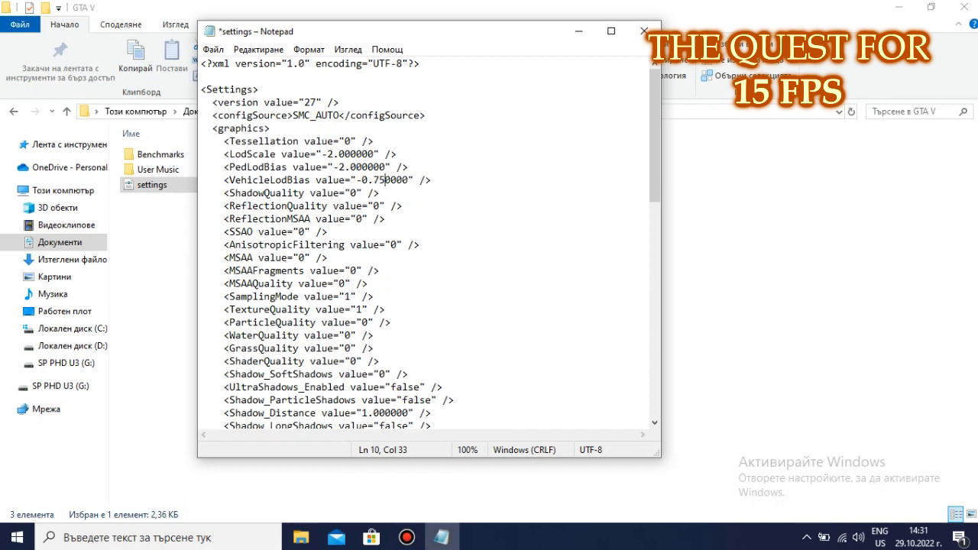
Set ScreenWidth to 640, ScreenHeight to 400 and the Windowed value to 2.
{"action": "left_click_drag", "start_coordinate": [375, 154], "coordinate": [287, 179]}
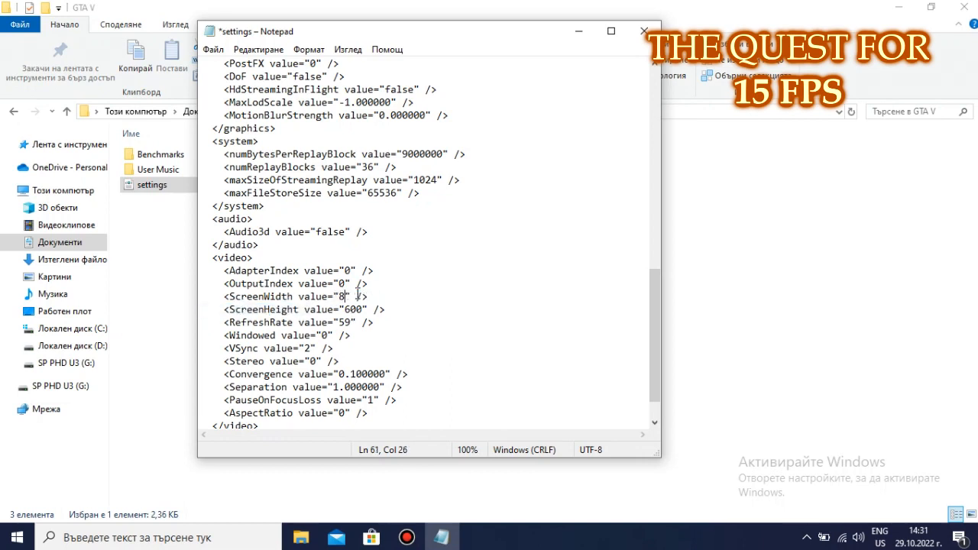
{"action": "type", "text": "40"}
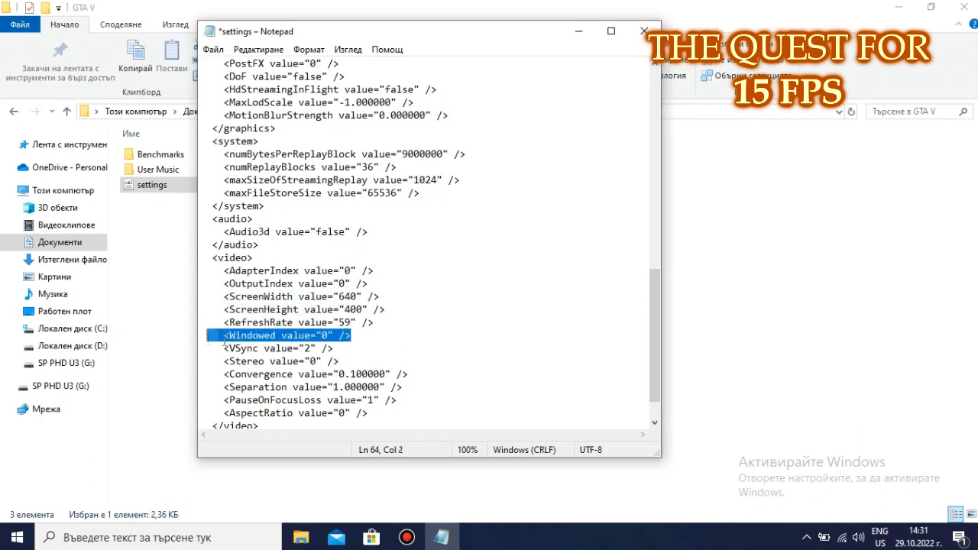
{"action": "left_click", "coordinate": [346, 335]}
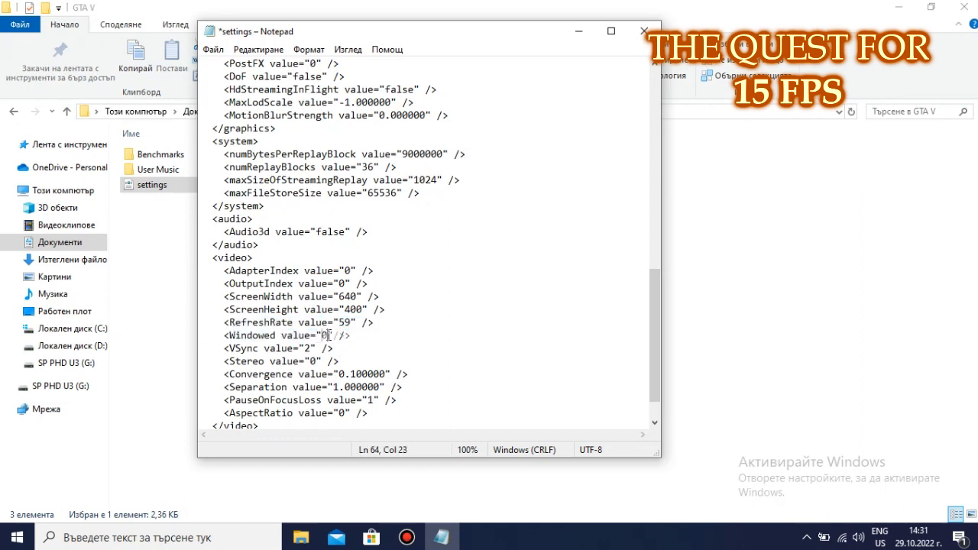
{"action": "type", "text": "2"}
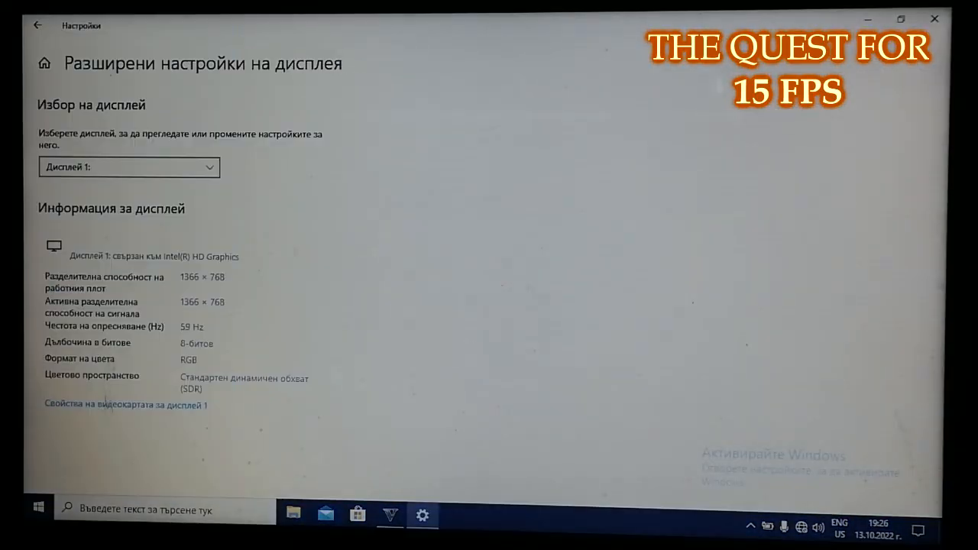
Open the Display 1 adapter properties for the Intel HD Graphics card.
{"action": "left_click", "coordinate": [124, 405]}
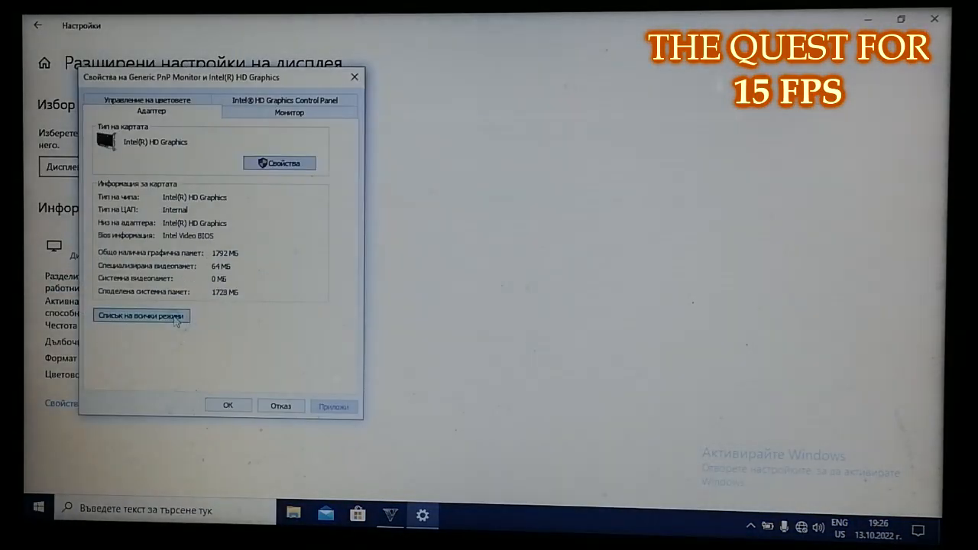